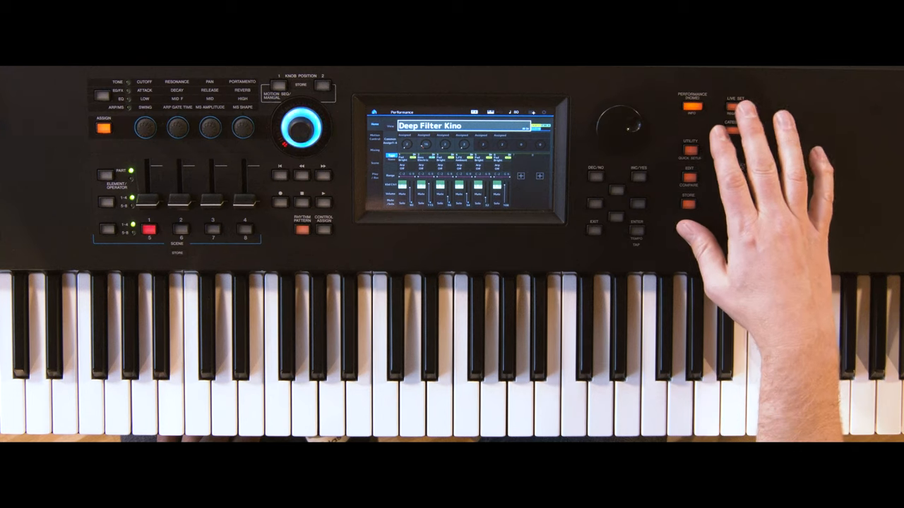
# - Register Deep Filter Kino and the FM Bell pad performance into the first two Live Set slots
pyautogui.click(736, 107)
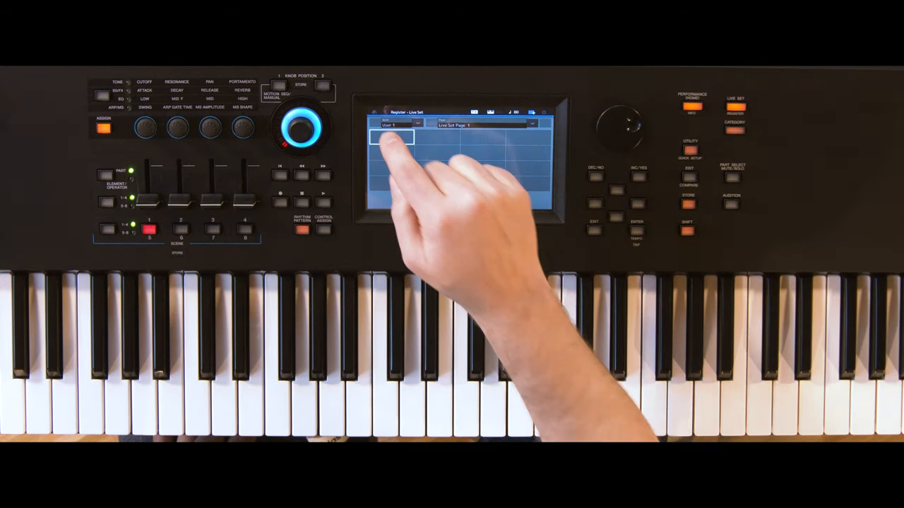
pyautogui.click(393, 135)
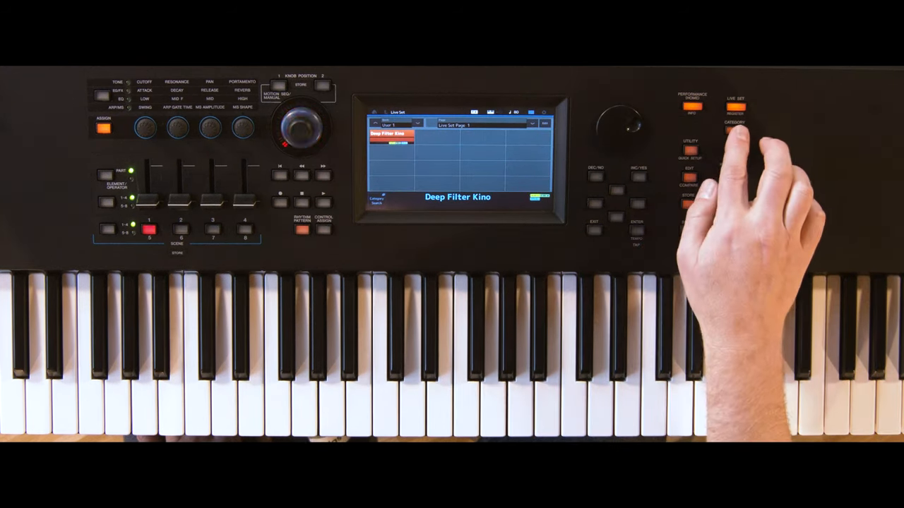
pyautogui.click(734, 125)
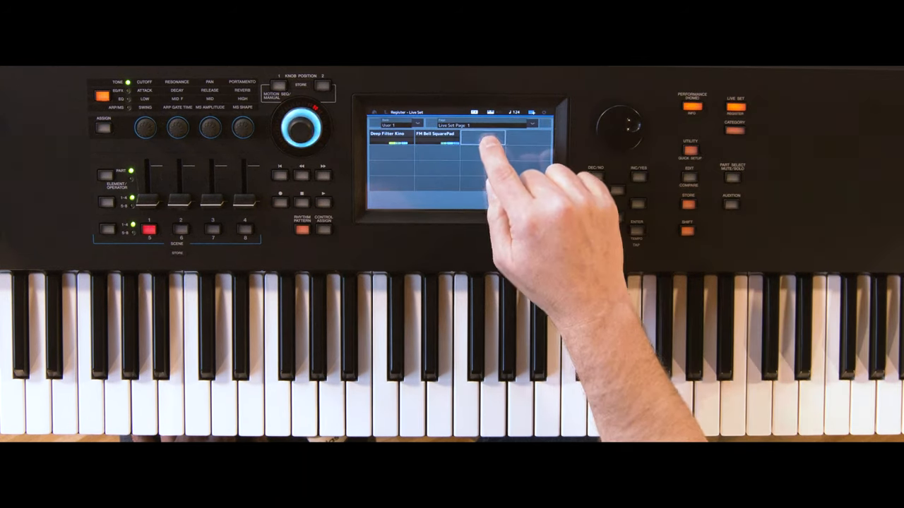
# - Register a poly pad to slot 3, name a slot INTRO, and select a slot for Swap in Edit
pyautogui.click(483, 136)
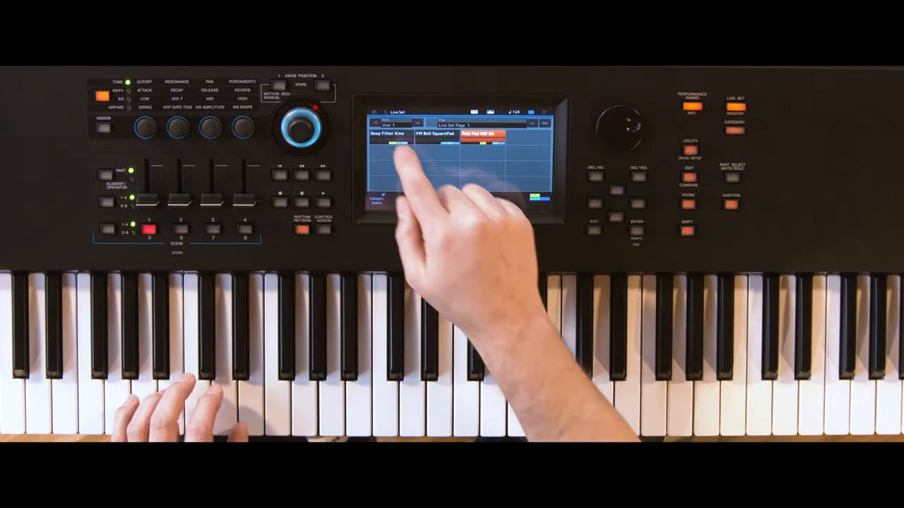
pyautogui.click(390, 134)
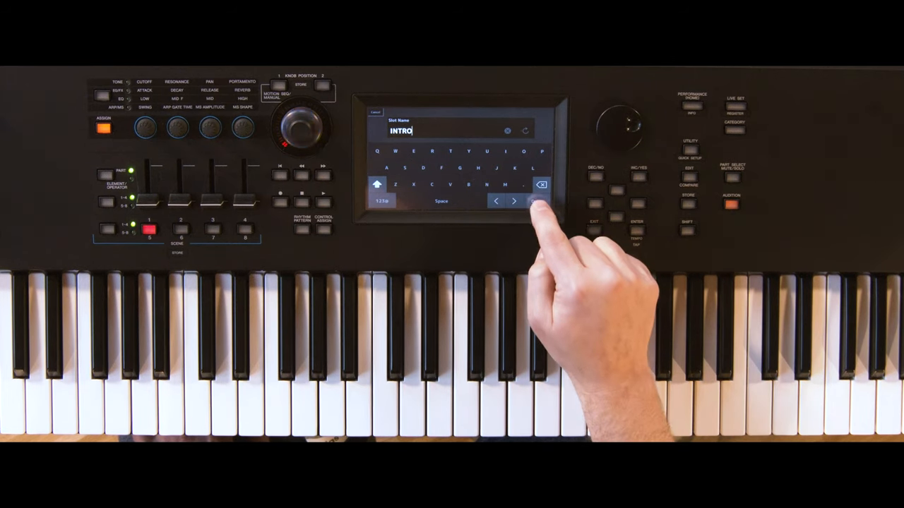
pyautogui.click(534, 200)
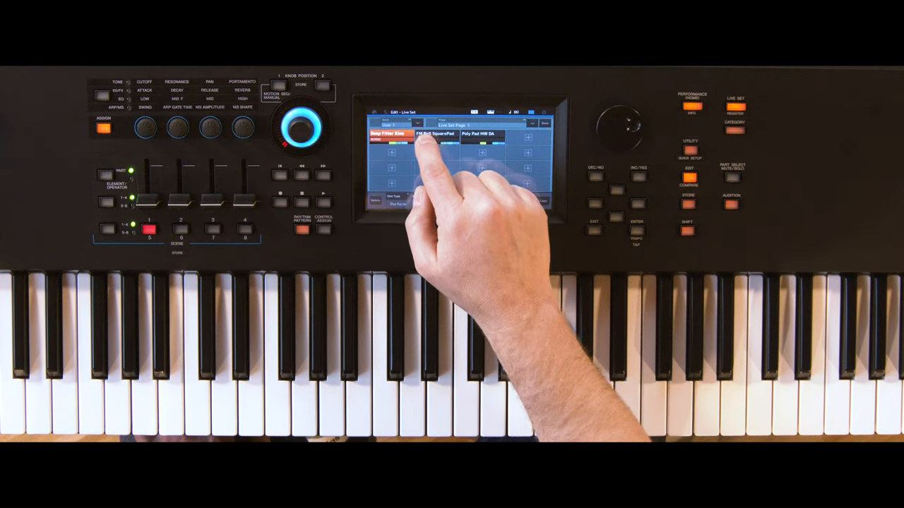
pyautogui.click(436, 138)
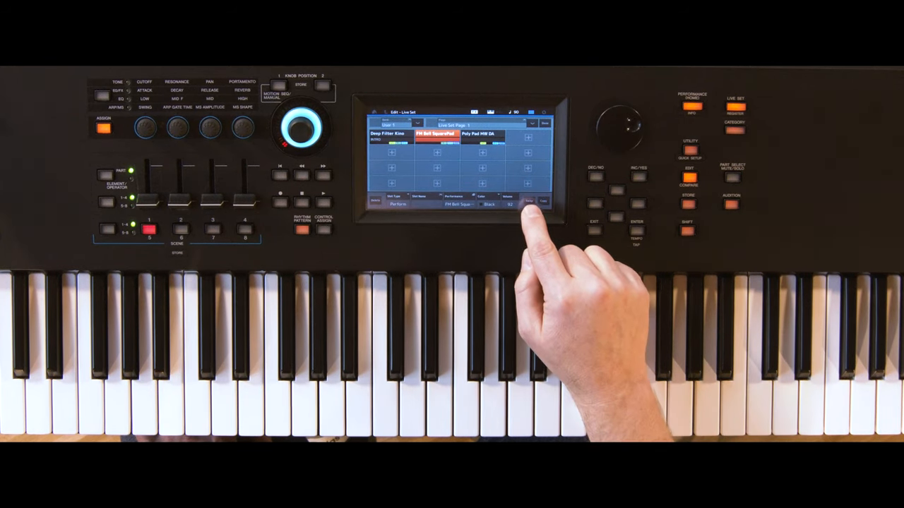